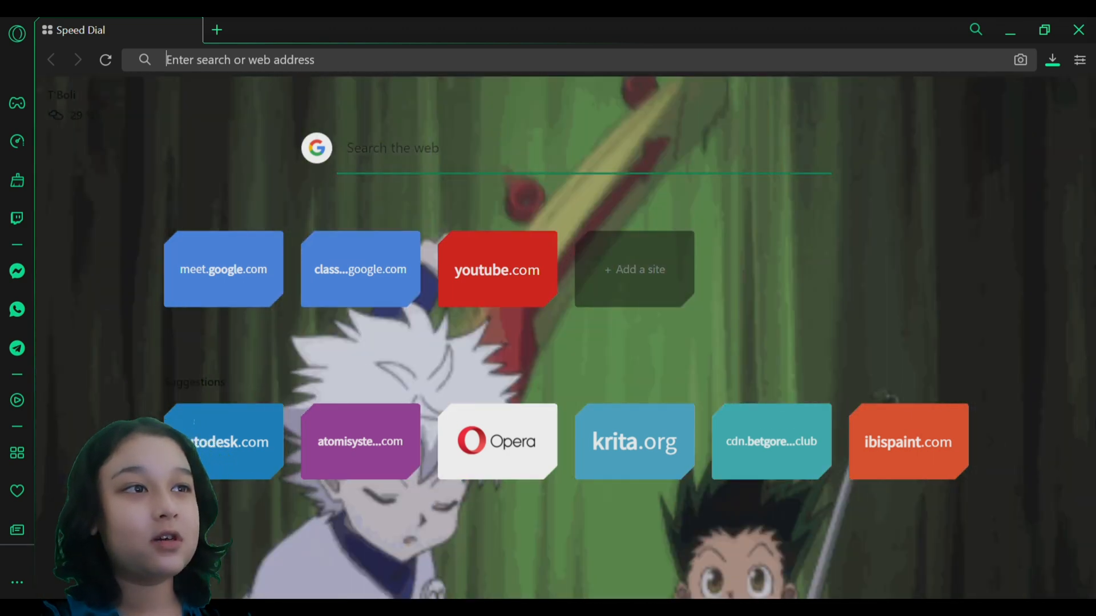
{"action": "mouse_move", "coordinate": [573, 478]}
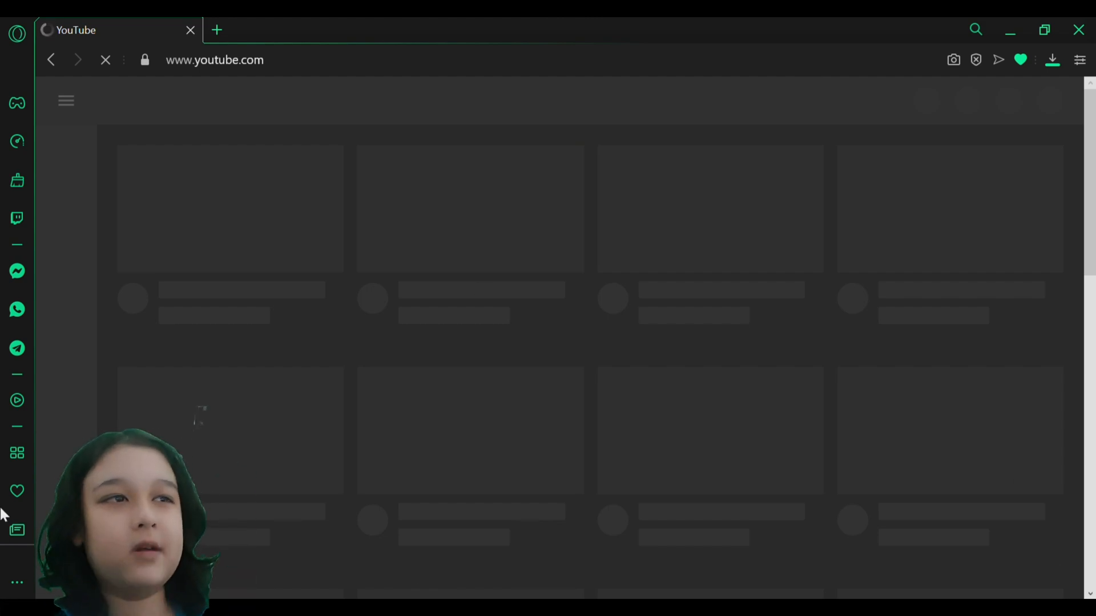
{"action": "mouse_move", "coordinate": [803, 304]}
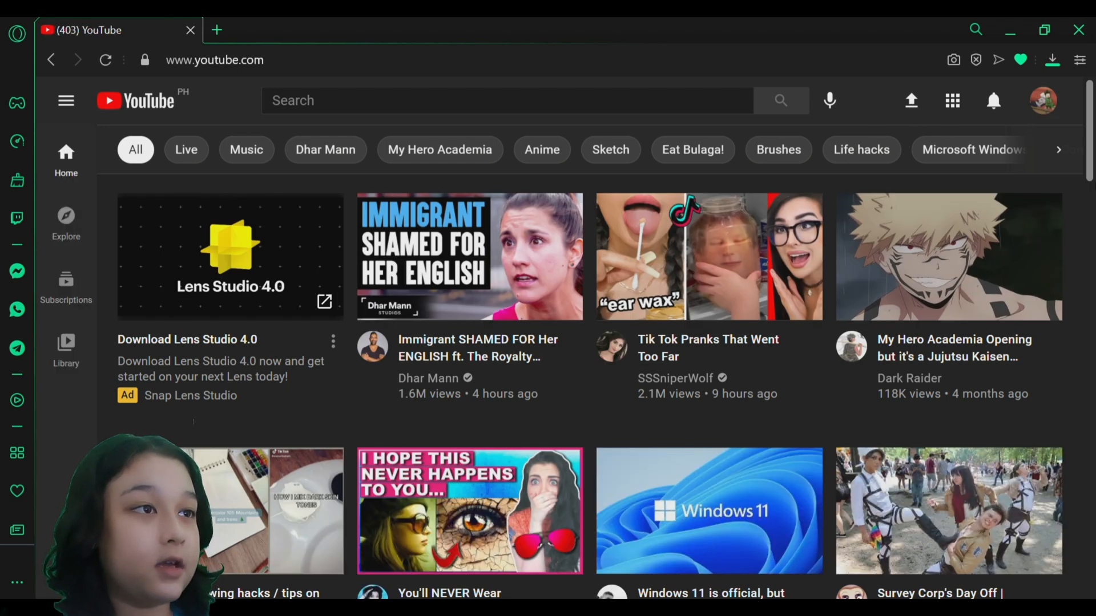
Scroll the dark-theme home feed briefly and return to the top.
{"action": "scroll", "scroll_direction": "down", "scroll_amount": 3}
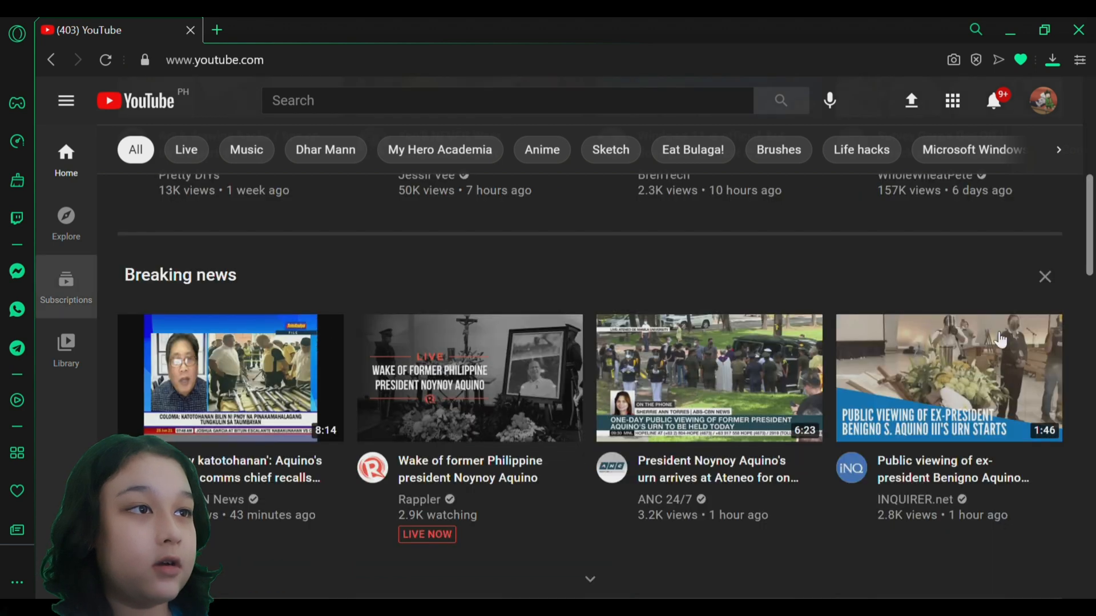
{"action": "left_click", "coordinate": [1045, 276]}
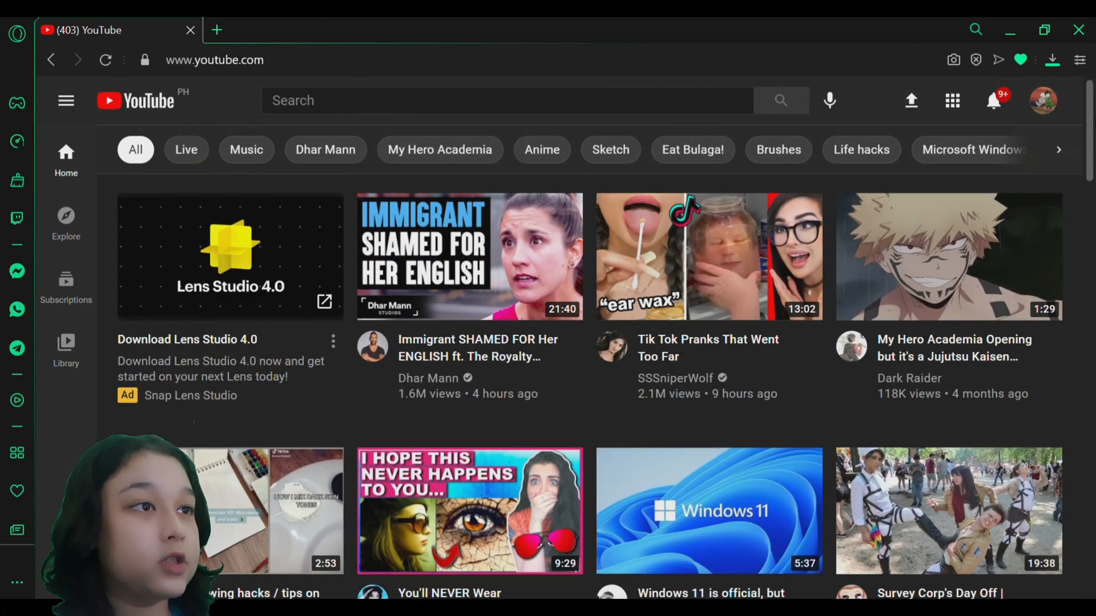
{"action": "mouse_move", "coordinate": [1043, 100]}
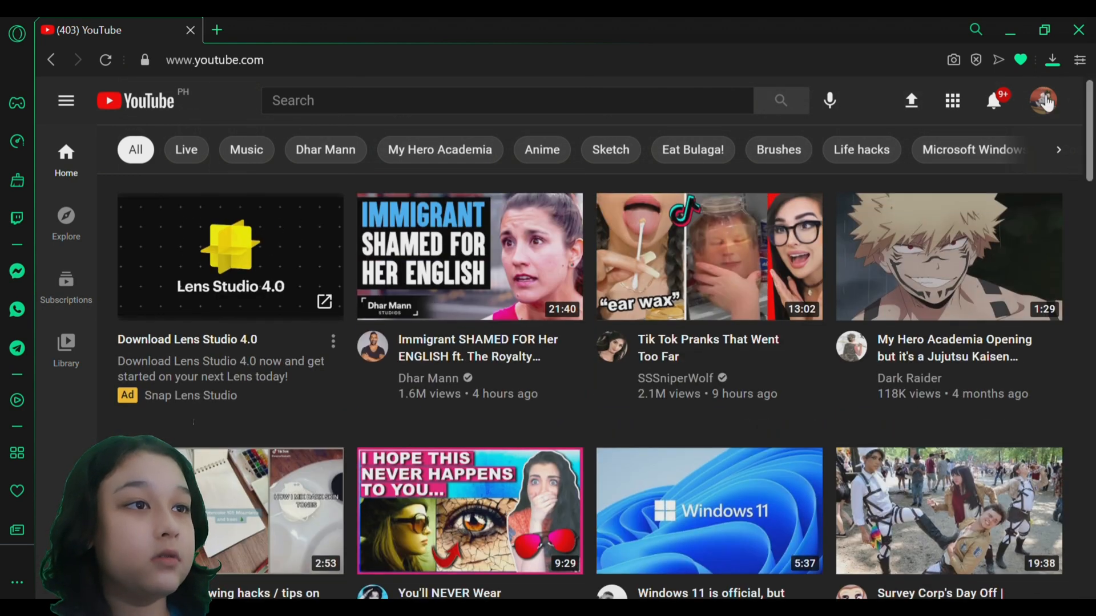
{"action": "mouse_move", "coordinate": [804, 89]}
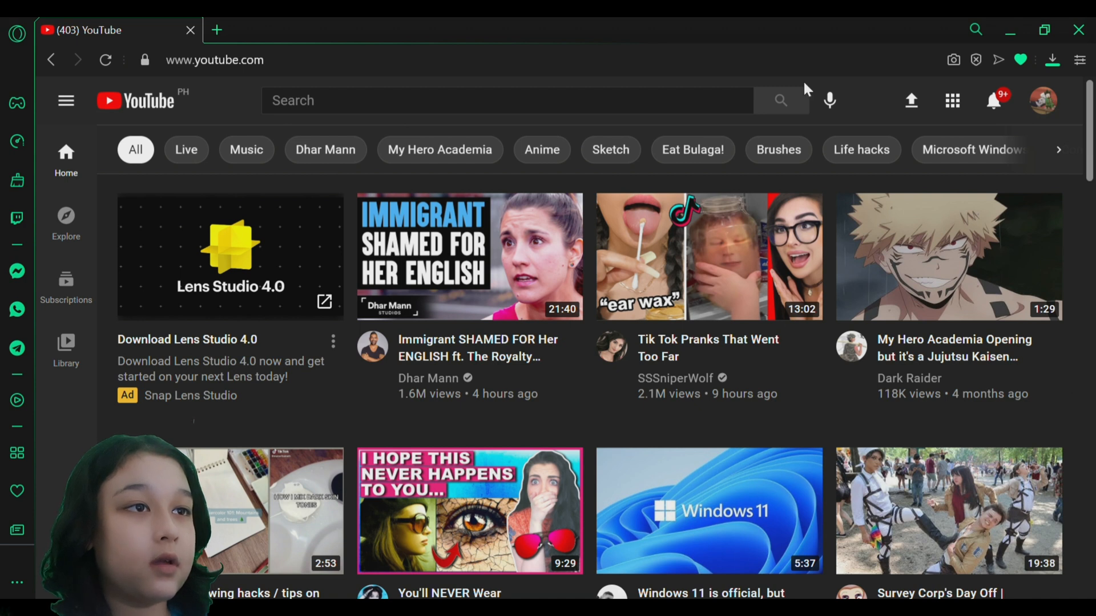
{"action": "mouse_move", "coordinate": [1042, 100]}
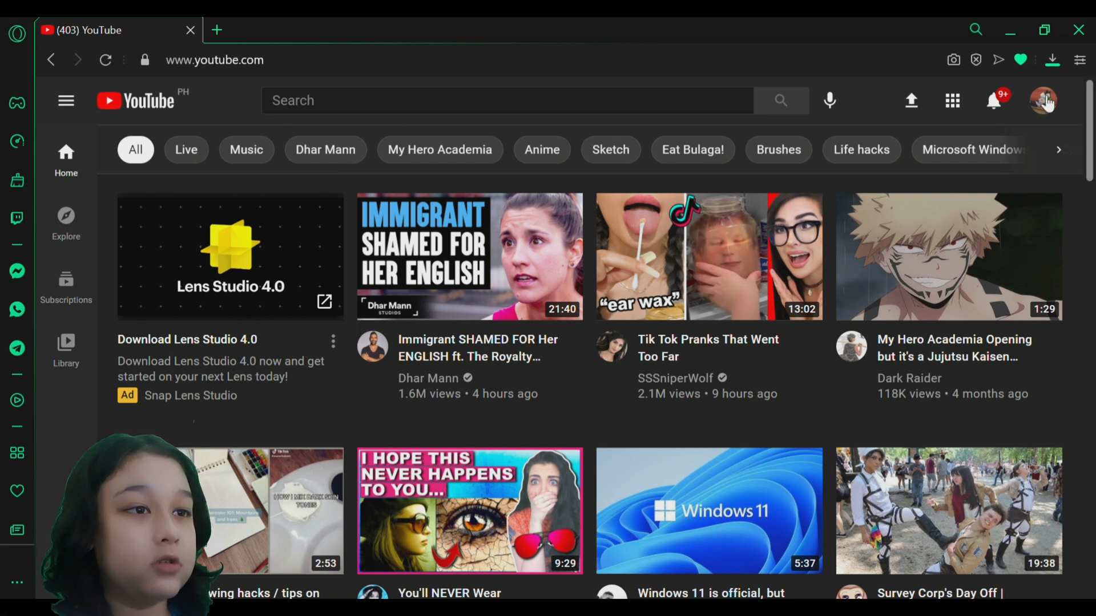
From the profile avatar's Appearance menu, change YouTube from Device theme to Light theme.
{"action": "left_click", "coordinate": [1042, 100]}
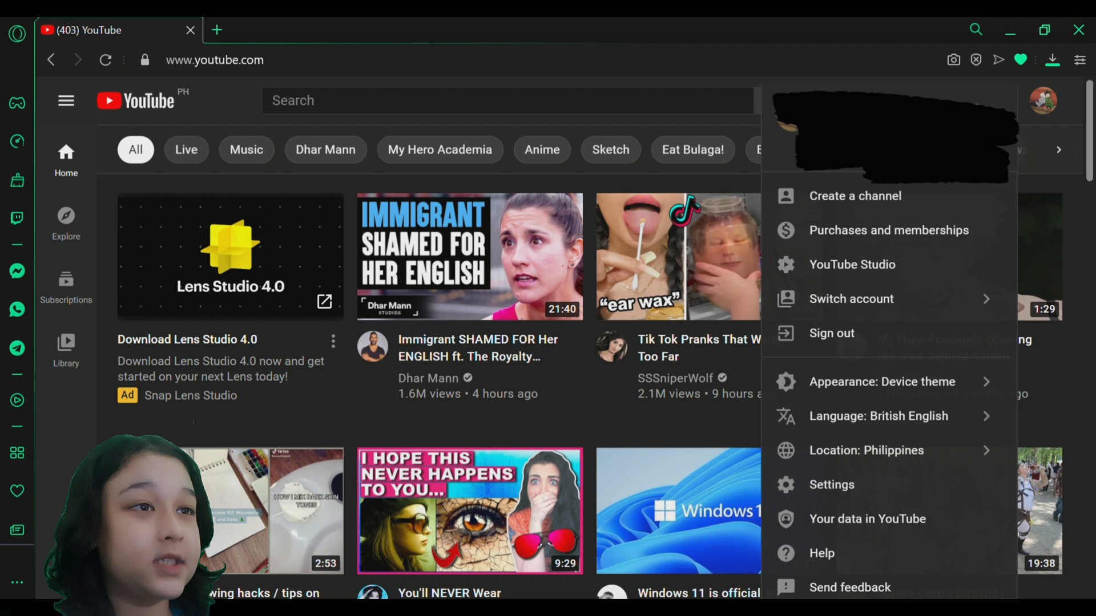
{"action": "mouse_move", "coordinate": [926, 294]}
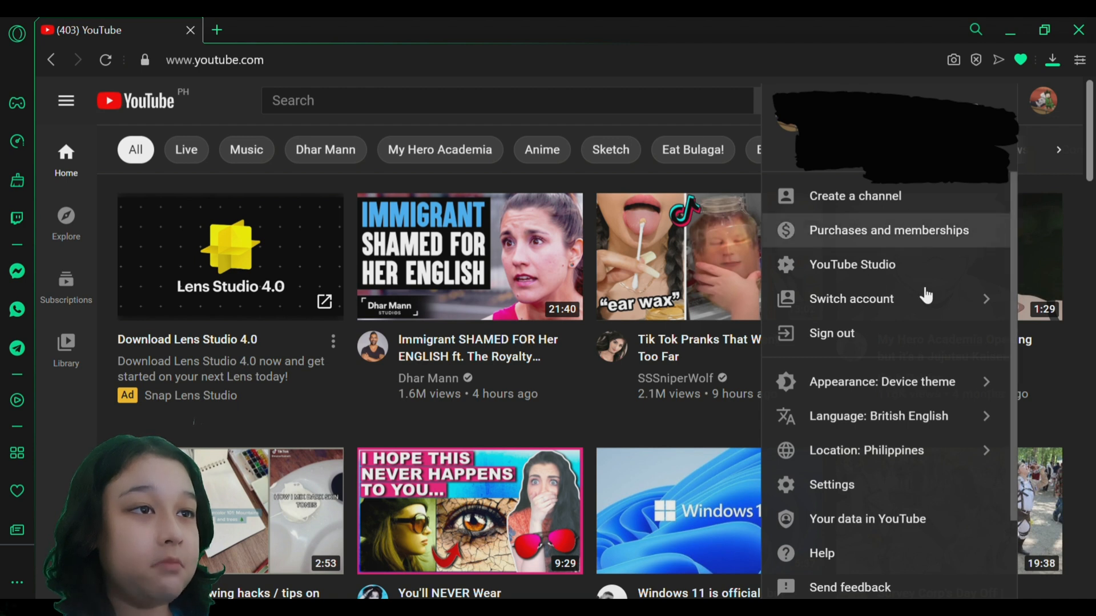
{"action": "mouse_move", "coordinate": [917, 416]}
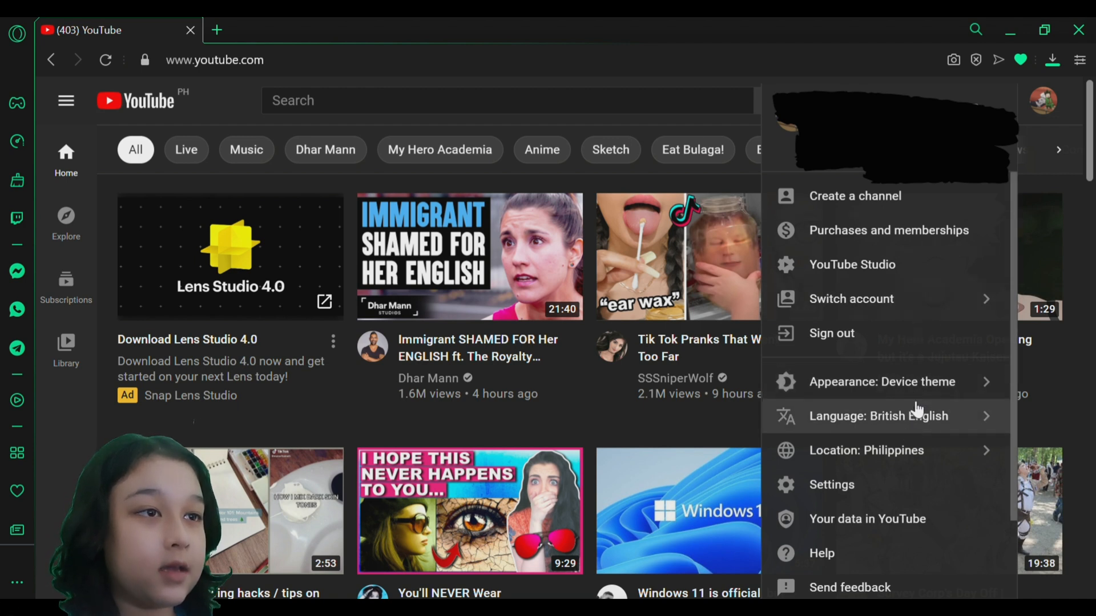
{"action": "mouse_move", "coordinate": [909, 381]}
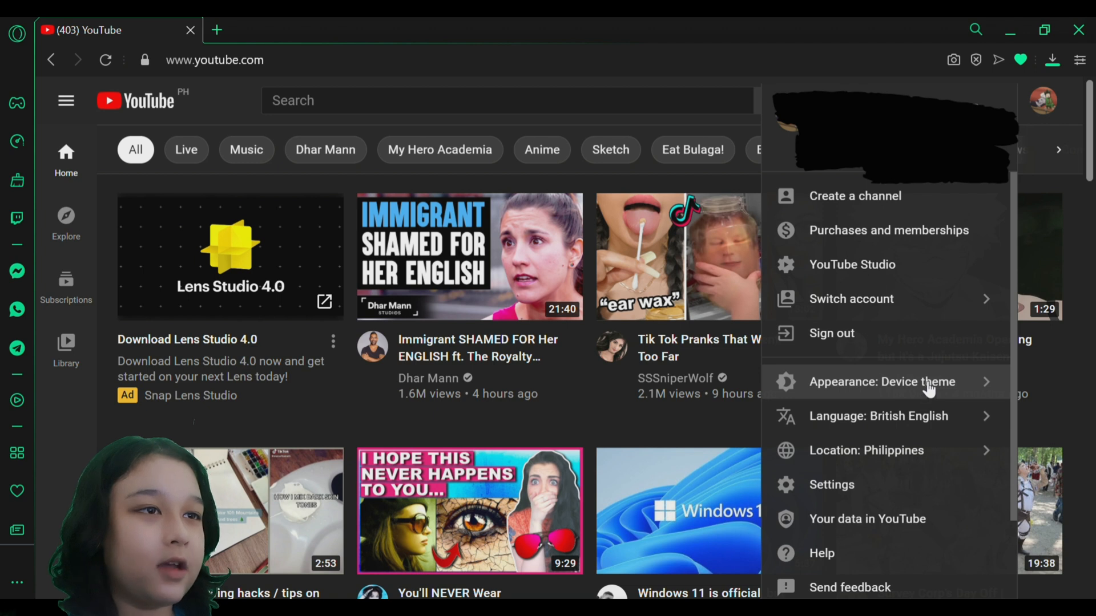
{"action": "left_click", "coordinate": [881, 381]}
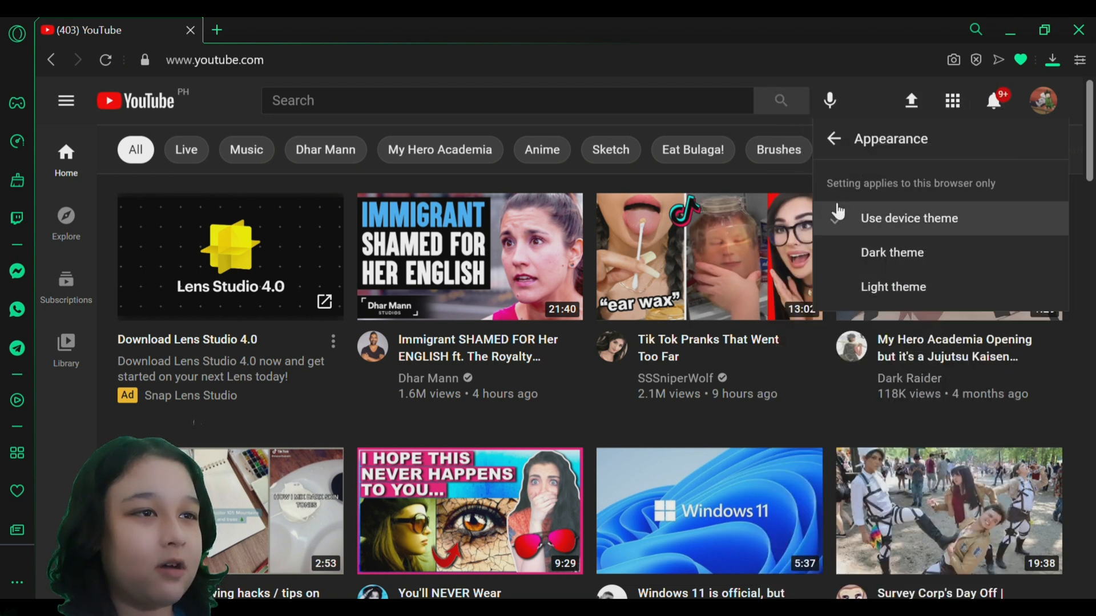
{"action": "left_click", "coordinate": [909, 218]}
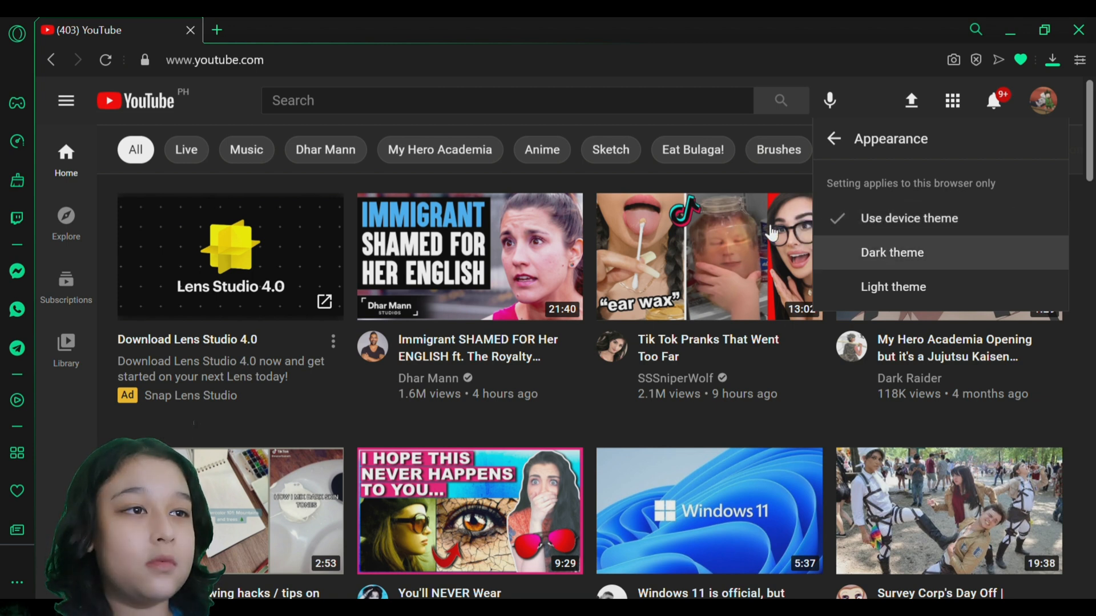
{"action": "mouse_move", "coordinate": [895, 287]}
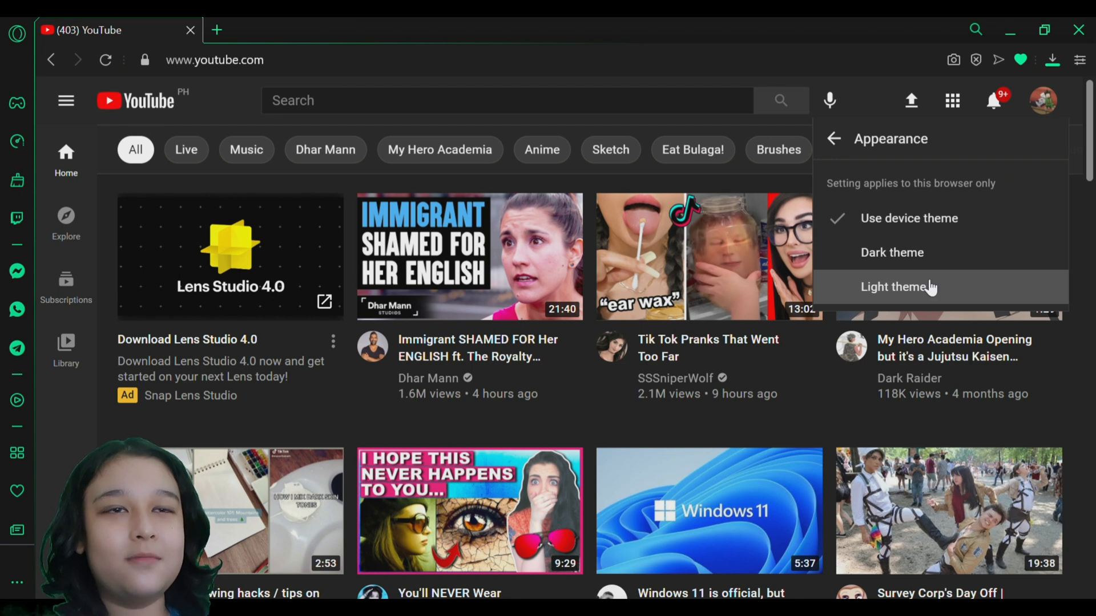
{"action": "left_click", "coordinate": [383, 117]}
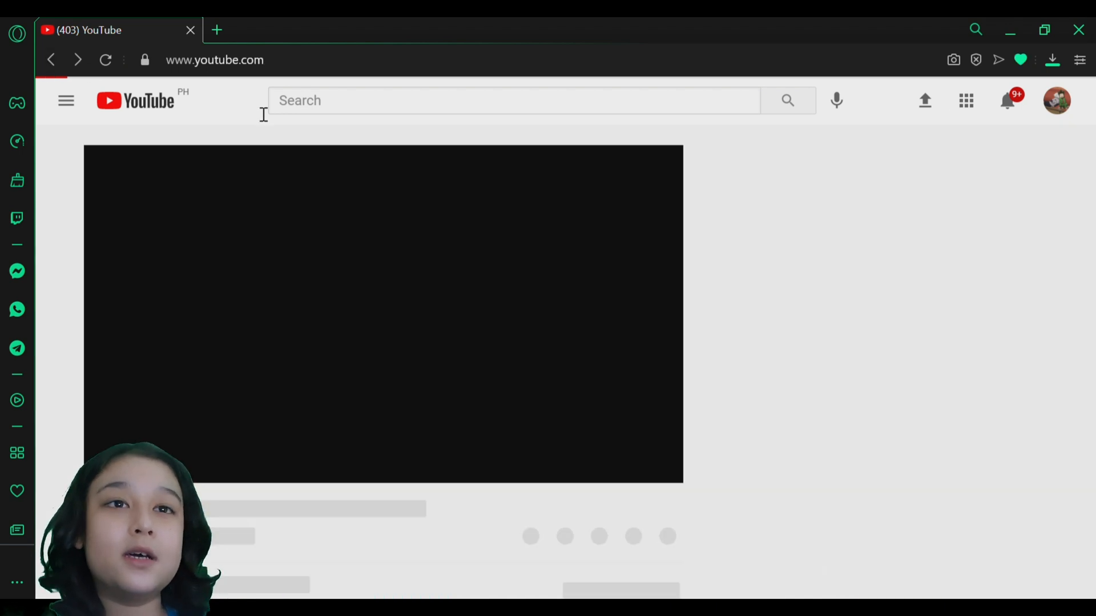
Look over the reloaded white home feed, scrolling down and back to the top.
{"action": "left_click", "coordinate": [52, 60]}
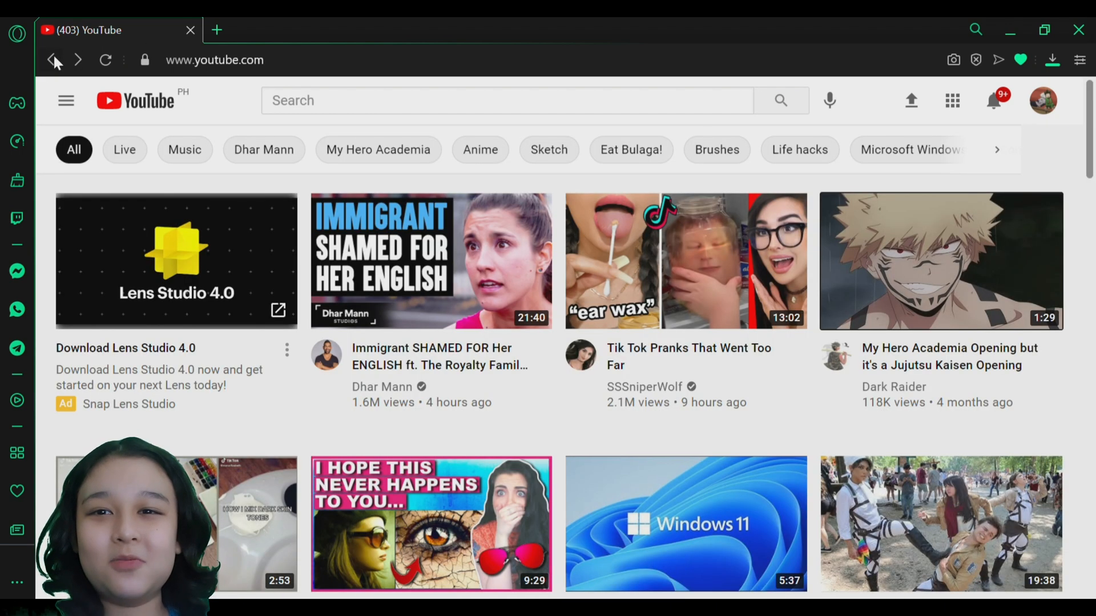
{"action": "mouse_move", "coordinate": [794, 407]}
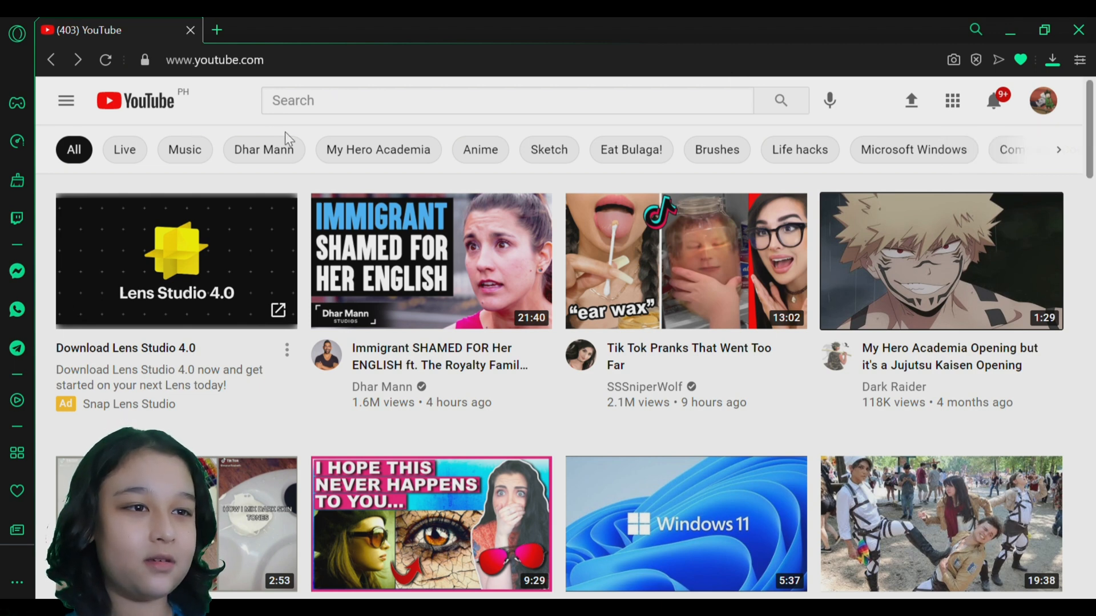
{"action": "mouse_move", "coordinate": [1010, 572]}
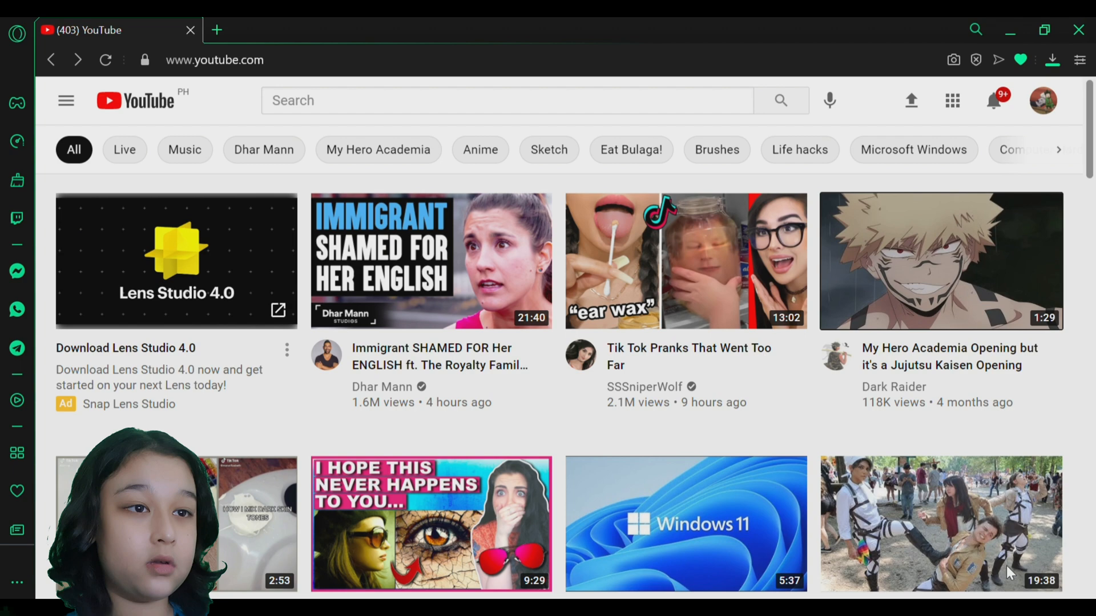
{"action": "mouse_move", "coordinate": [799, 393]}
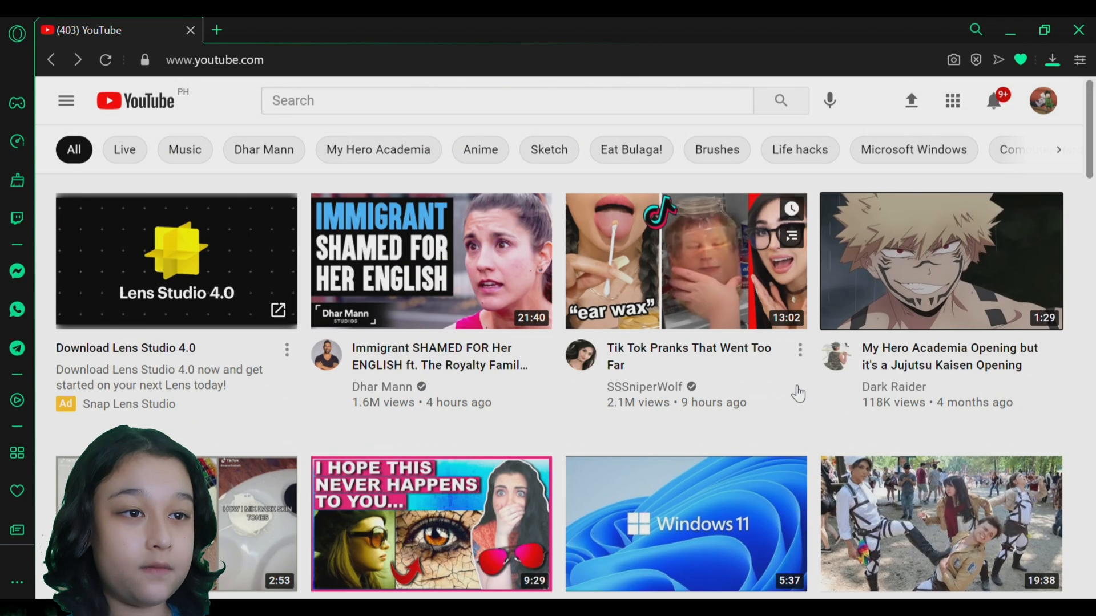
{"action": "scroll", "scroll_direction": "down", "scroll_amount": 3}
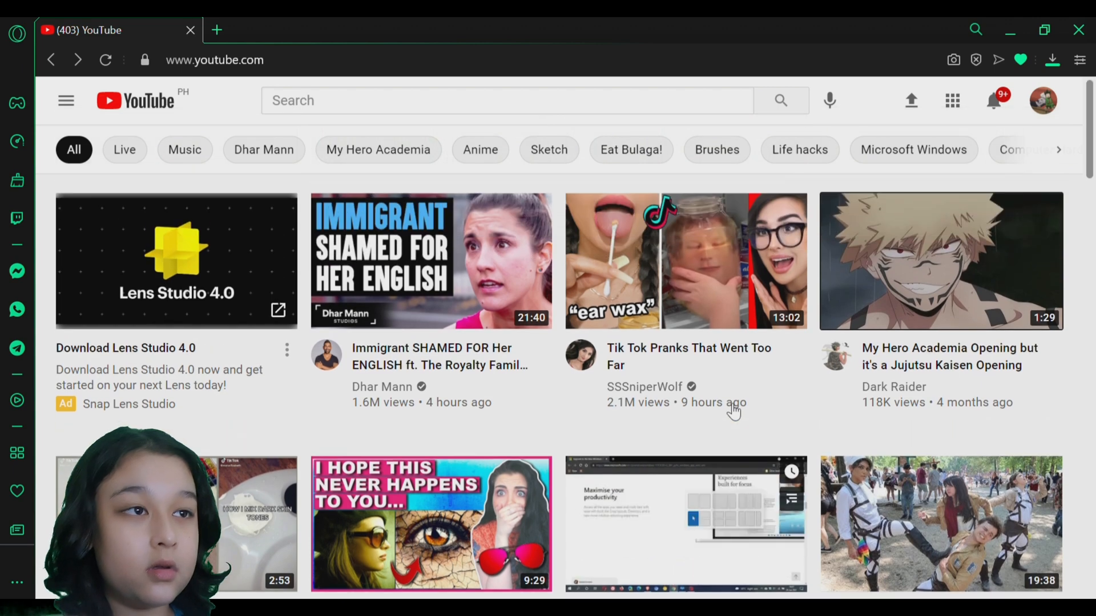
{"action": "scroll", "scroll_direction": "down", "scroll_amount": 3}
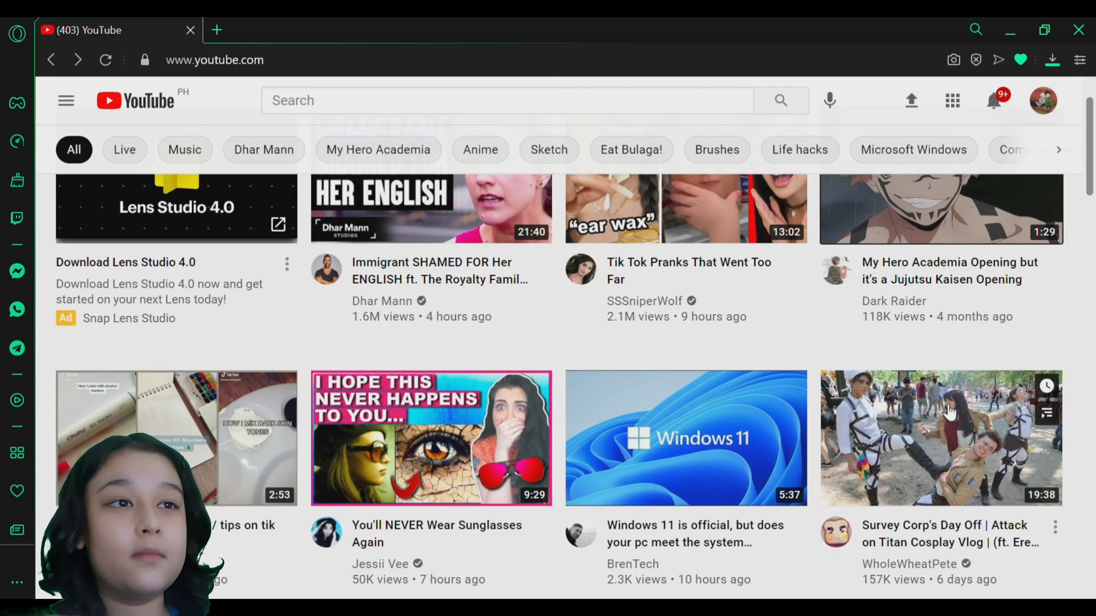
{"action": "mouse_move", "coordinate": [685, 437]}
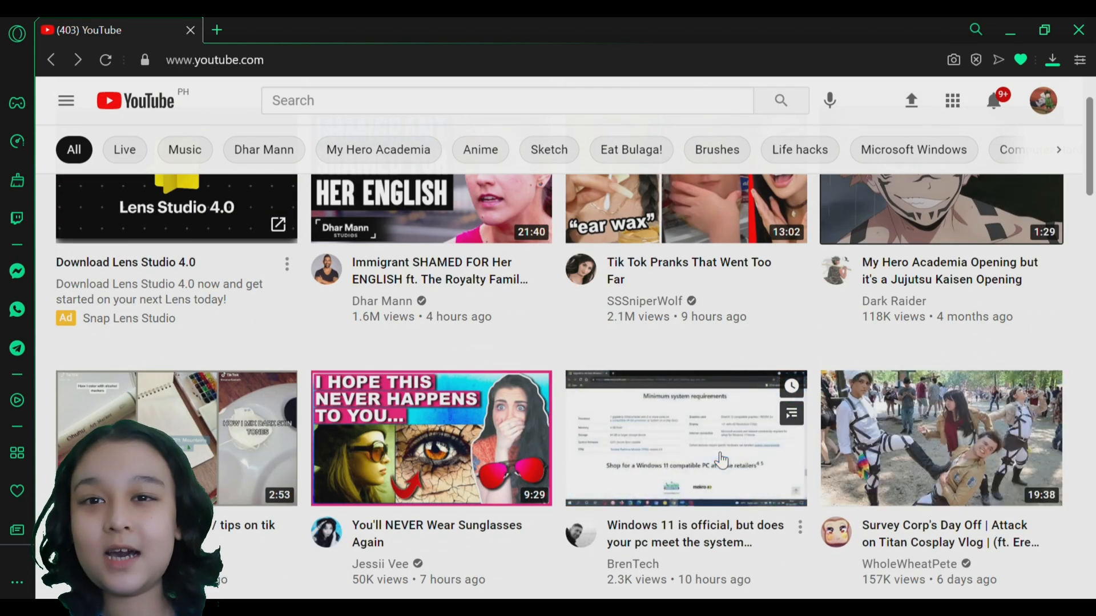
{"action": "scroll", "scroll_direction": "up", "scroll_amount": 3}
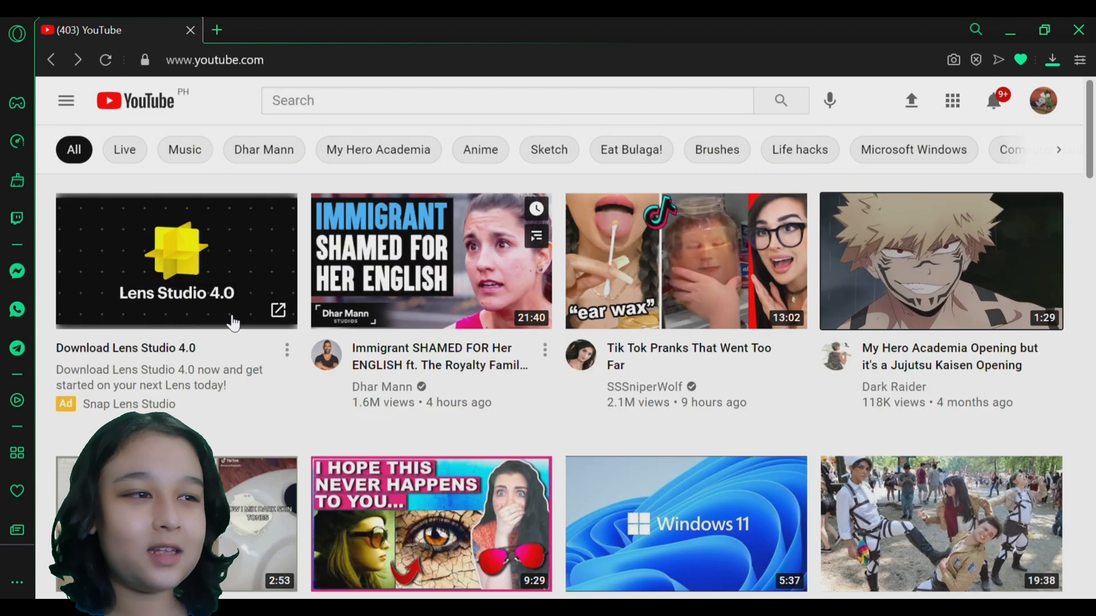
{"action": "mouse_move", "coordinate": [699, 138]}
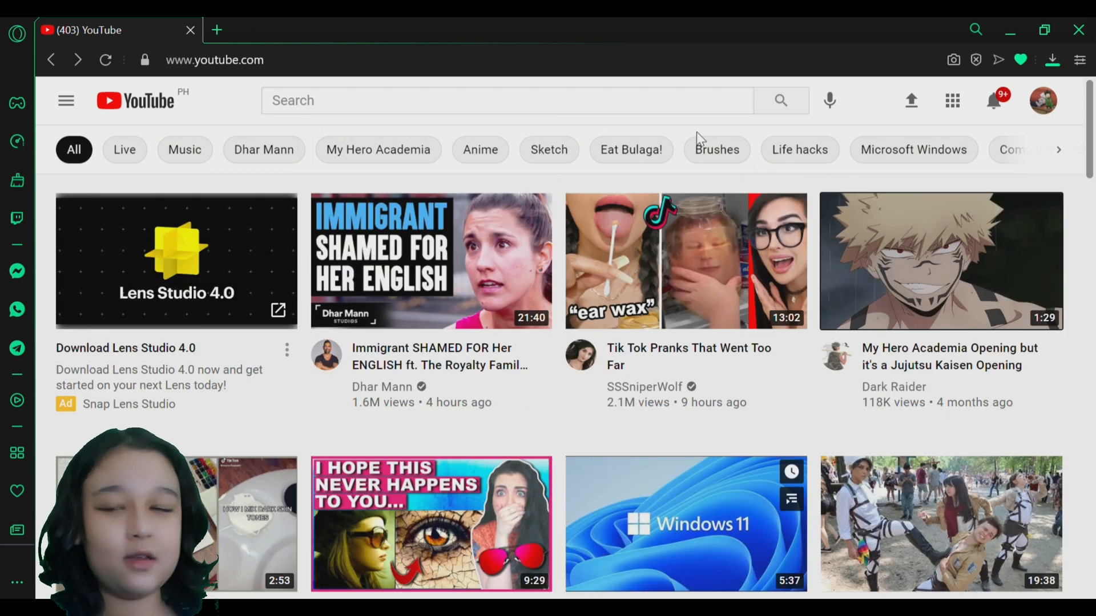